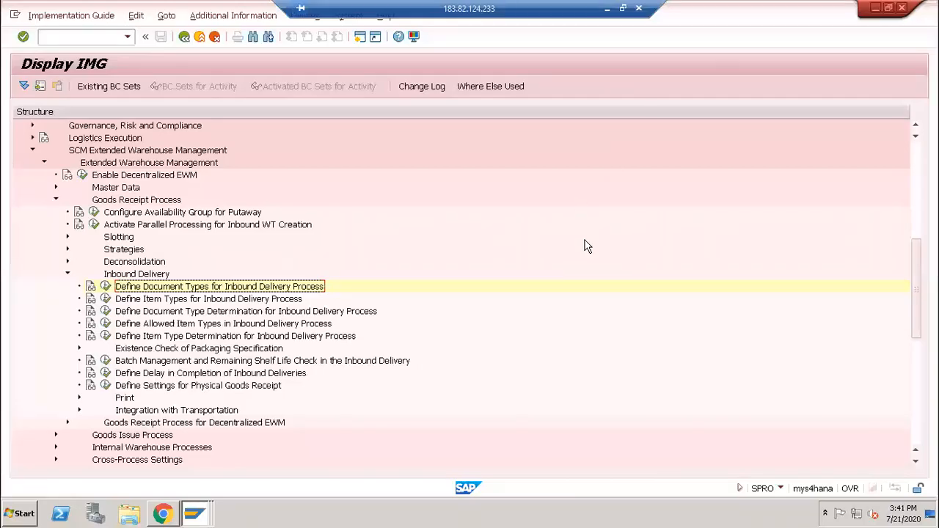
{"action": "mouse_move", "coordinate": [465, 196]}
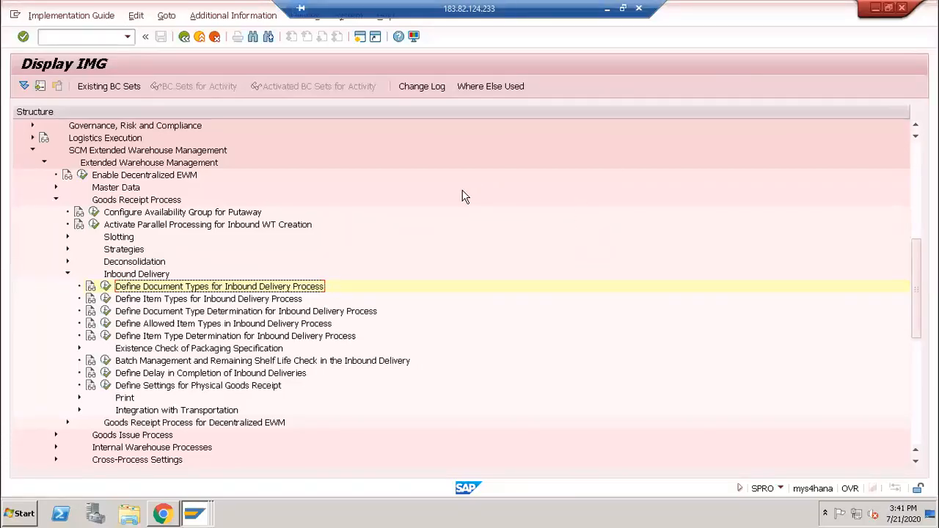
{"action": "mouse_move", "coordinate": [186, 292]}
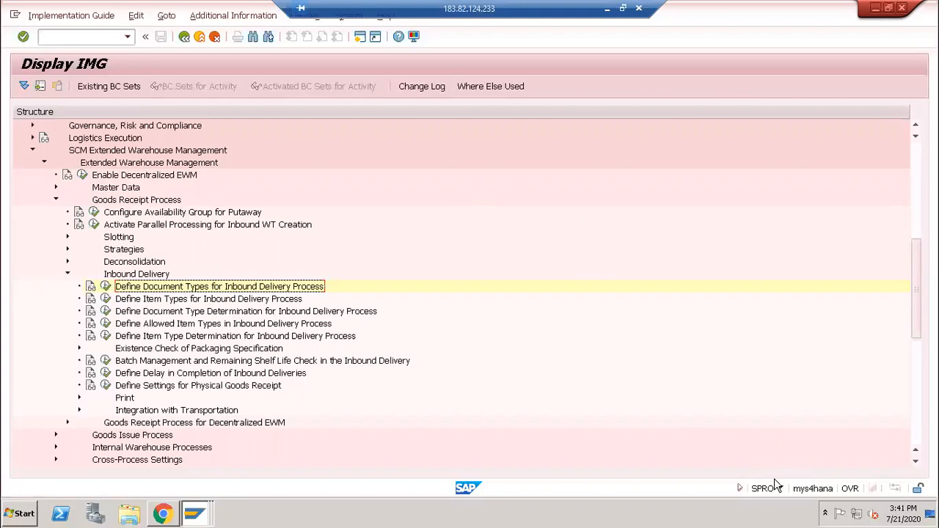
{"action": "mouse_move", "coordinate": [132, 299]}
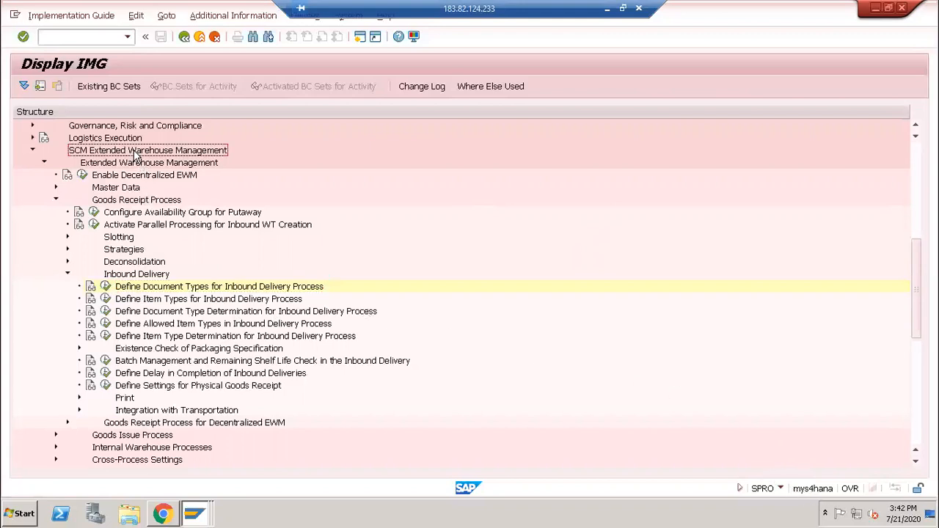
Step: Navigate the EWM IMG branch to the inbound delivery document types and show INB (PDI) details
{"action": "left_click", "coordinate": [149, 162]}
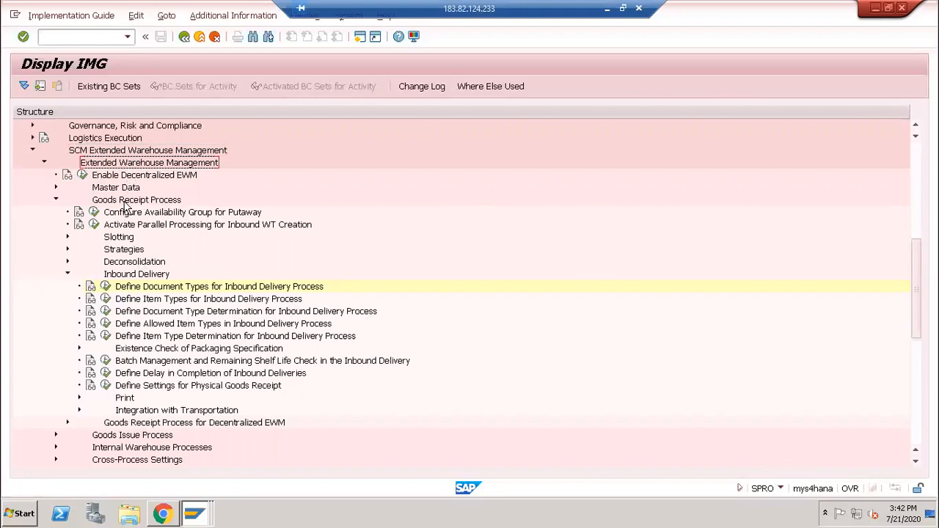
{"action": "left_click", "coordinate": [137, 273]}
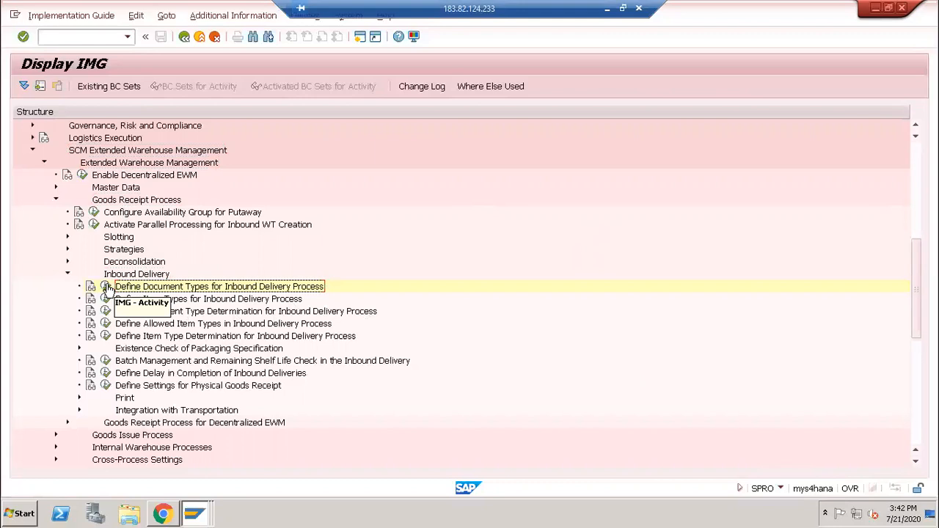
{"action": "double_click", "coordinate": [218, 286]}
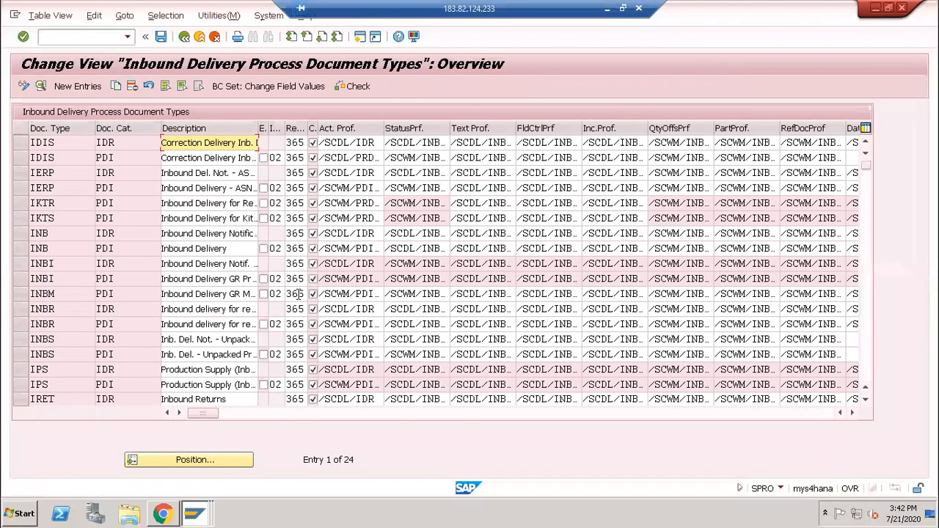
{"action": "left_click", "coordinate": [41, 248]}
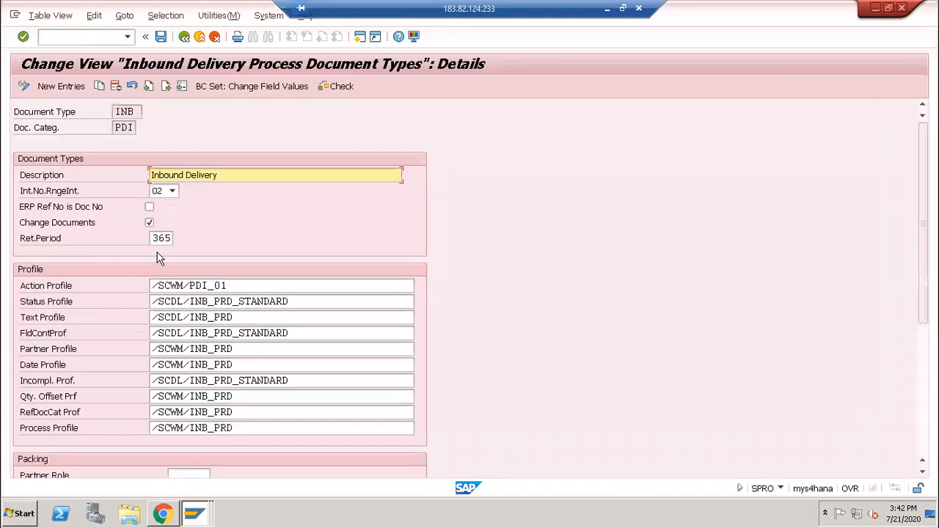
{"action": "mouse_move", "coordinate": [80, 219]}
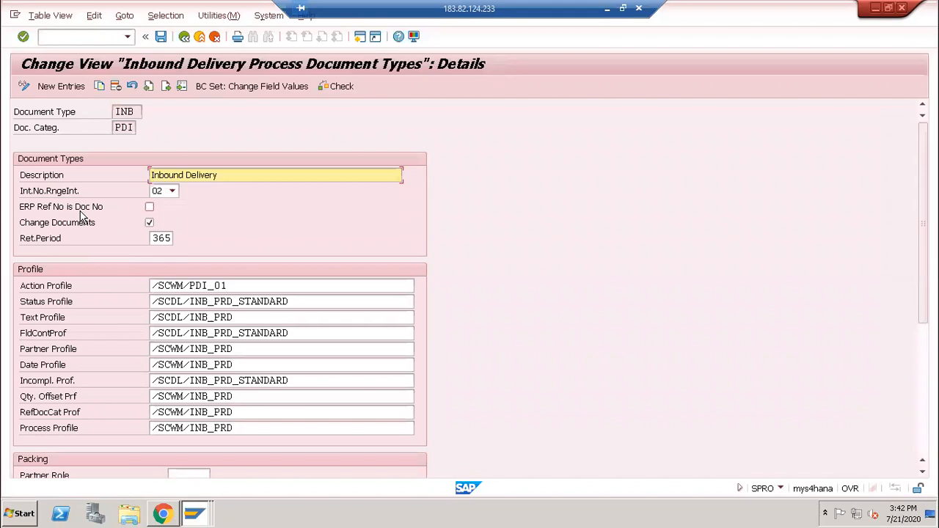
Step: Enable ERP Ref No is Doc No for INB, save under the customizing request and return to IMG
{"action": "left_click", "coordinate": [148, 206]}
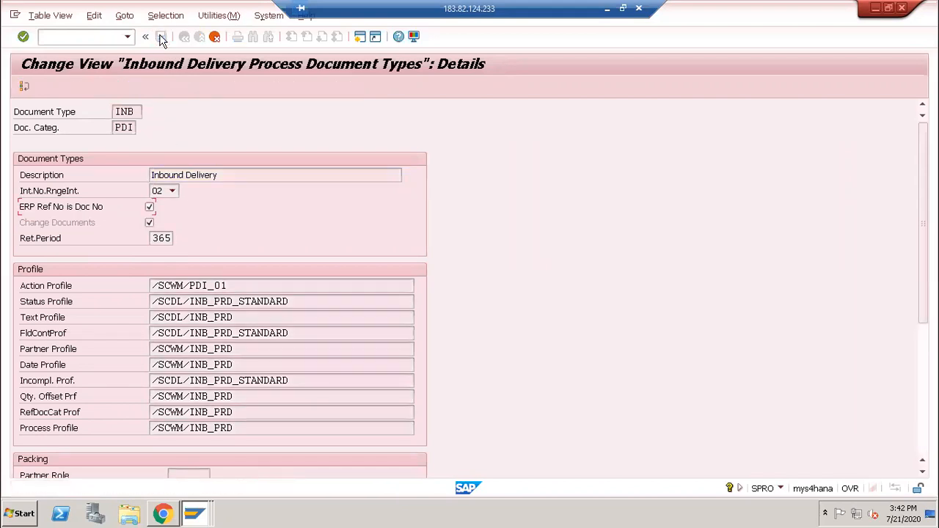
{"action": "left_click", "coordinate": [167, 38]}
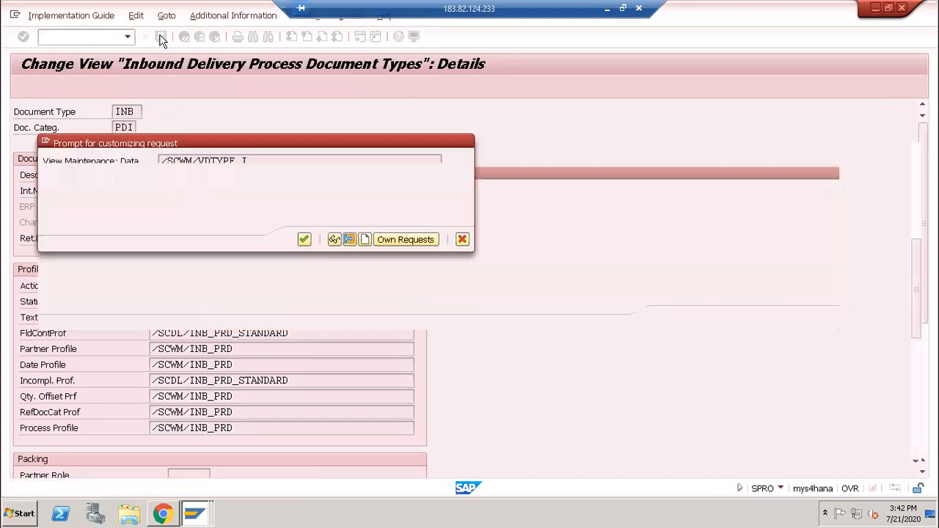
{"action": "left_click", "coordinate": [304, 240]}
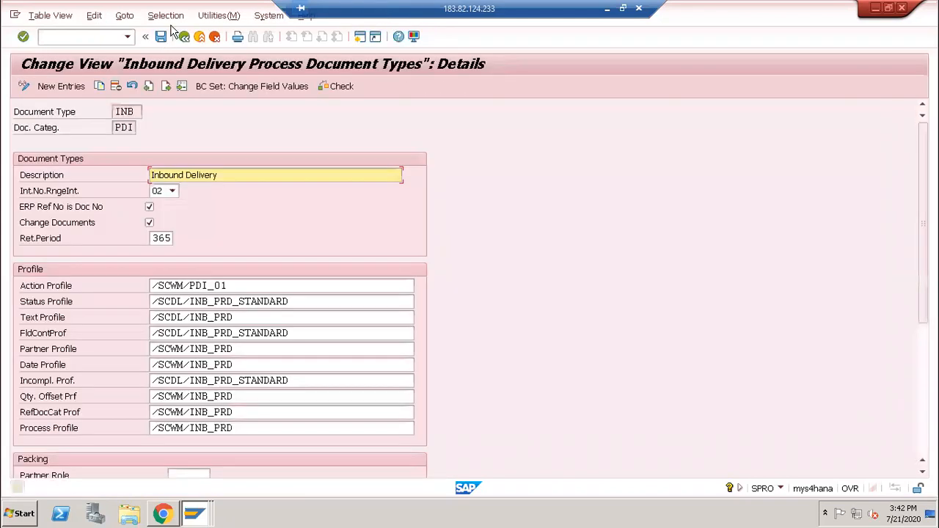
{"action": "left_click", "coordinate": [192, 38]}
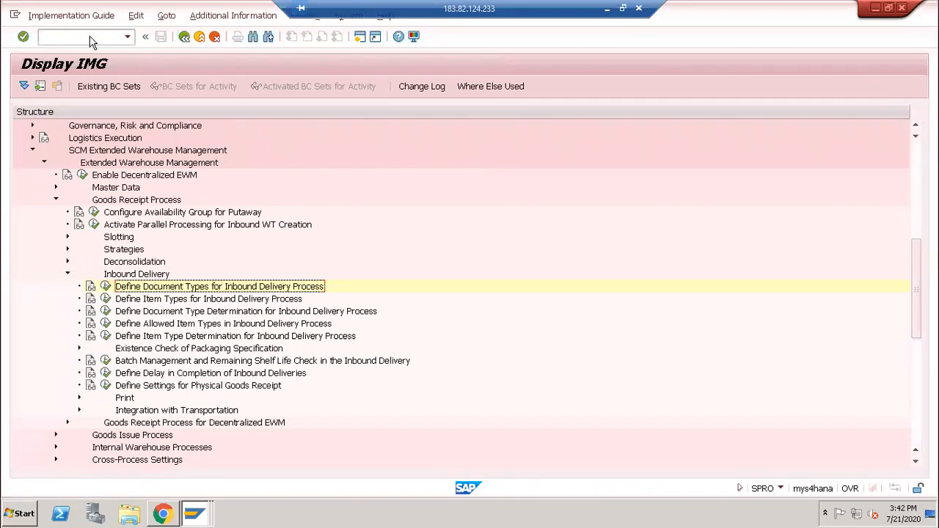
{"action": "type", "text": "/o"}
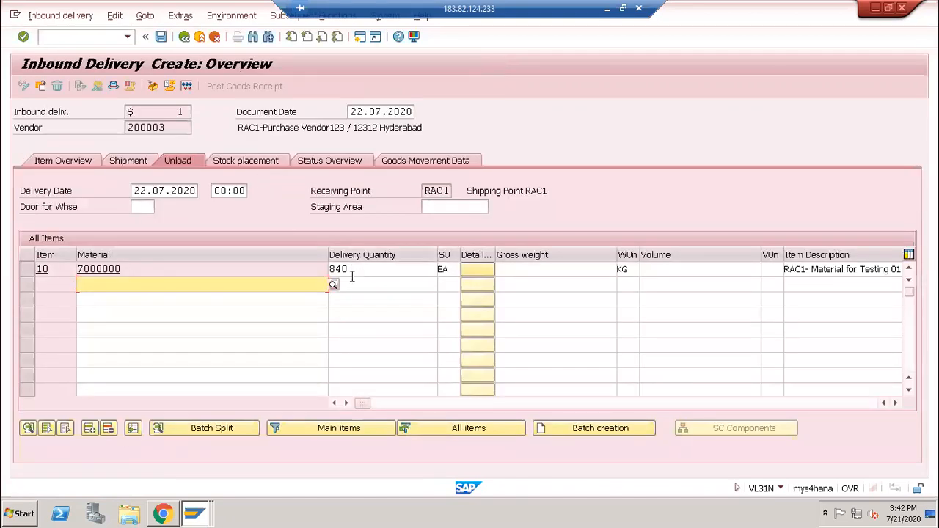
{"action": "type", "text": "30"}
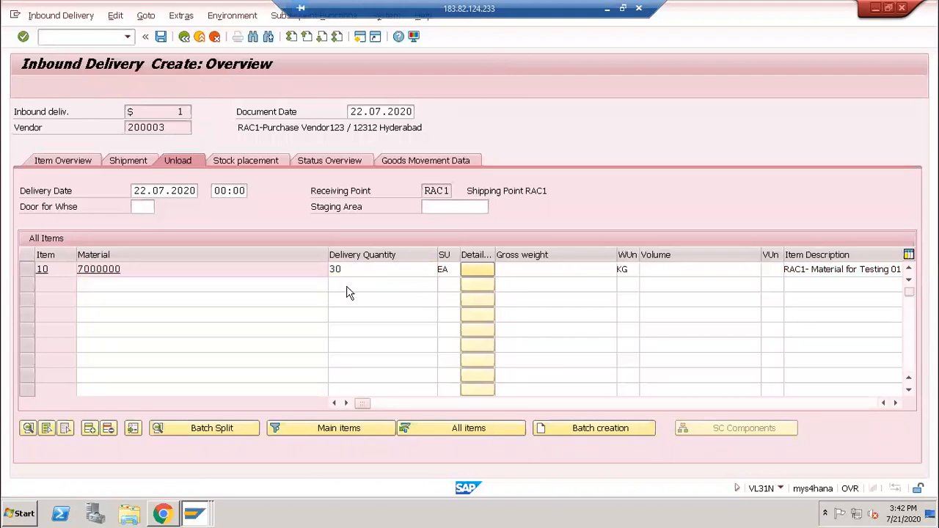
{"action": "left_click", "coordinate": [163, 36]}
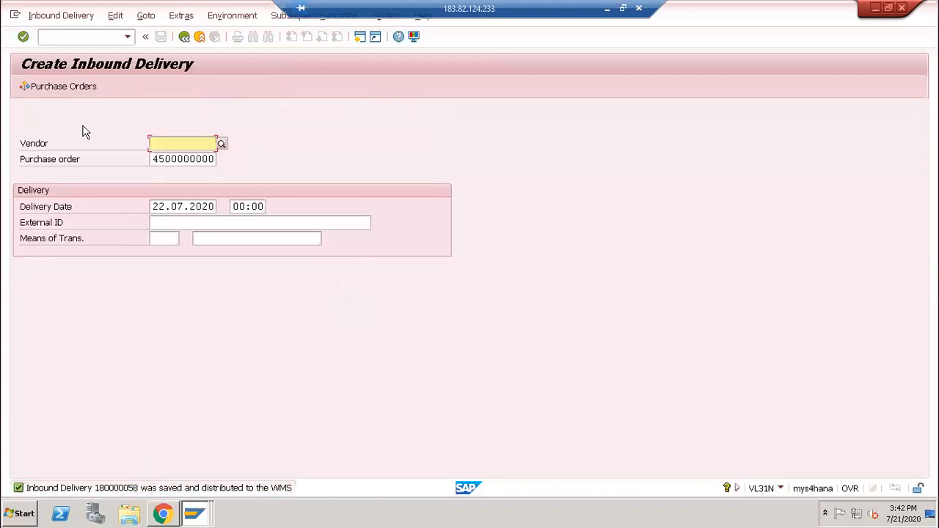
{"action": "left_click", "coordinate": [62, 15]}
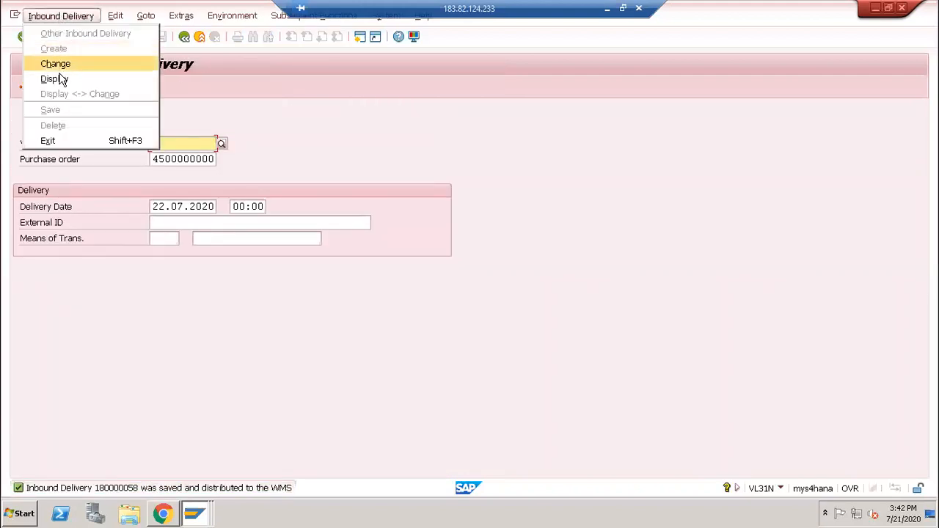
{"action": "left_click", "coordinate": [53, 79]}
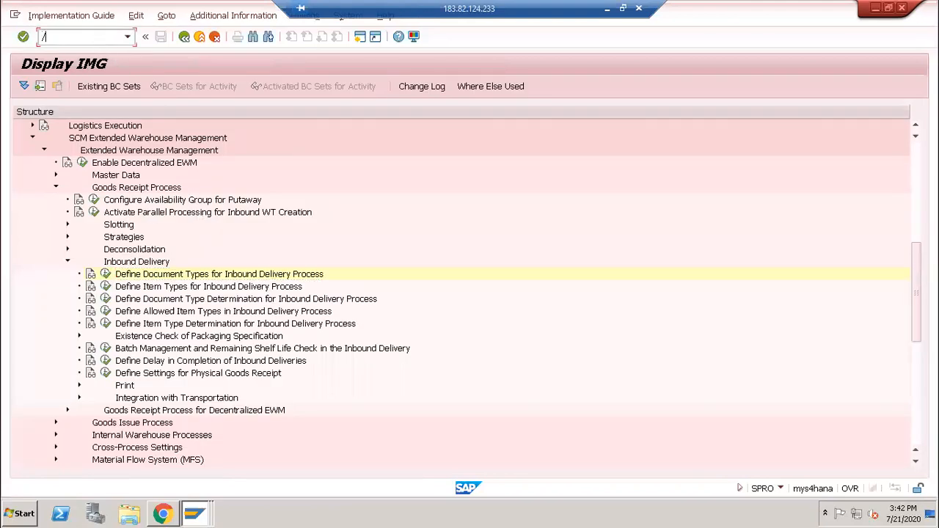
Step: In /SCWM/PRDI search inbound deliveries by ERP reference document number 180000058
{"action": "type", "text": "/n/scwm/prdi"}
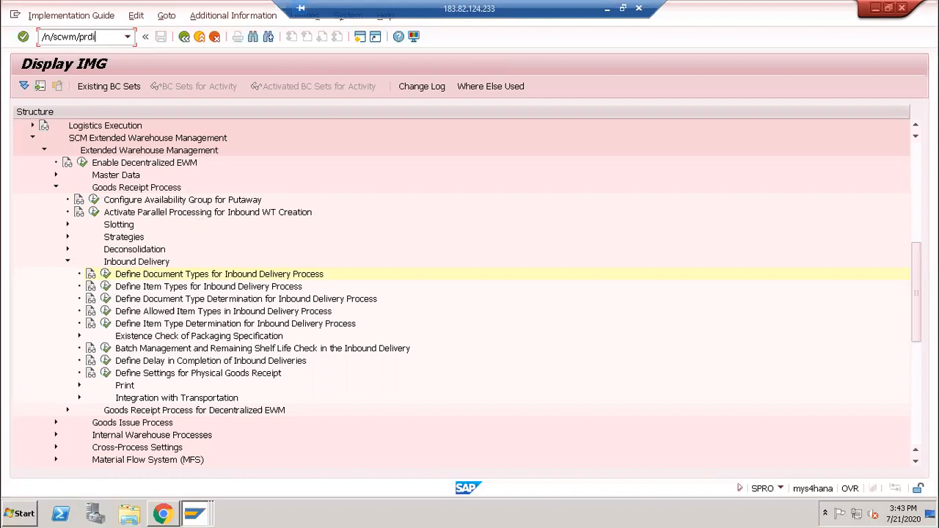
{"action": "key", "text": "Enter"}
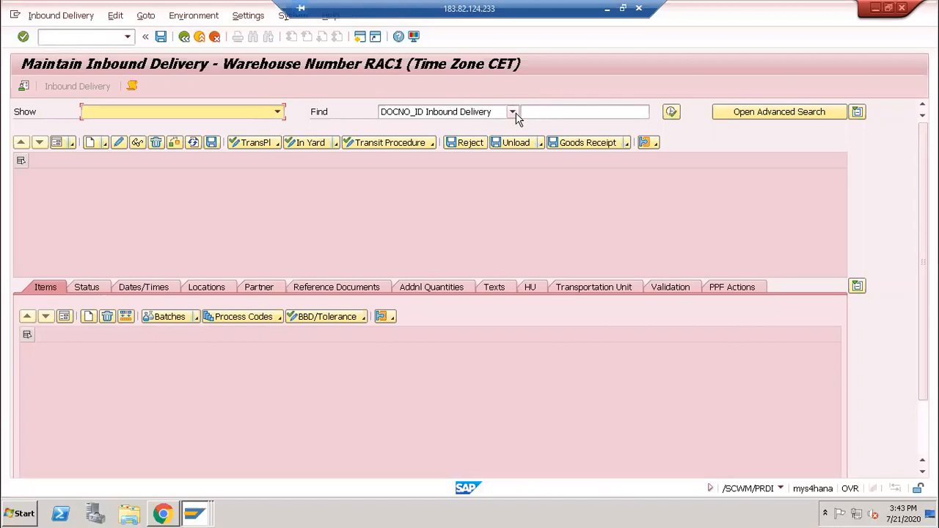
{"action": "left_click", "coordinate": [512, 112]}
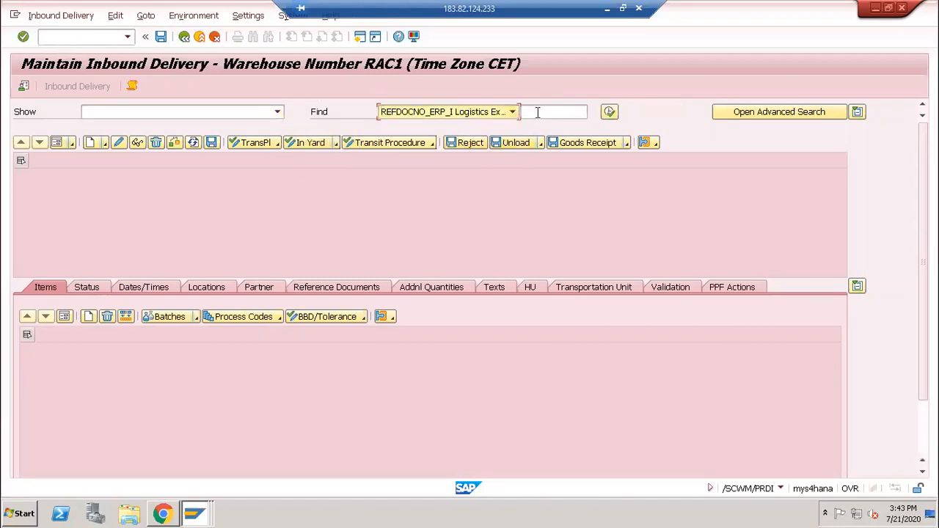
{"action": "type", "text": "180000058"}
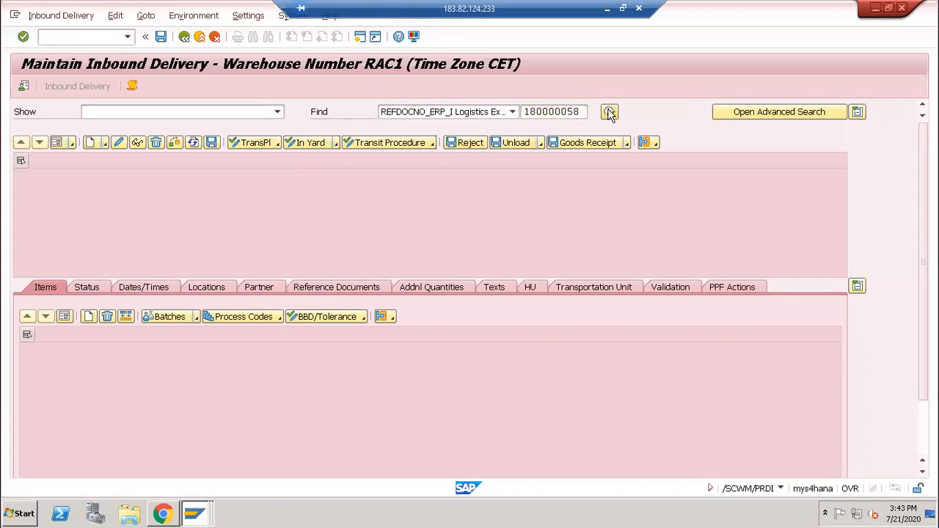
{"action": "left_click", "coordinate": [609, 111]}
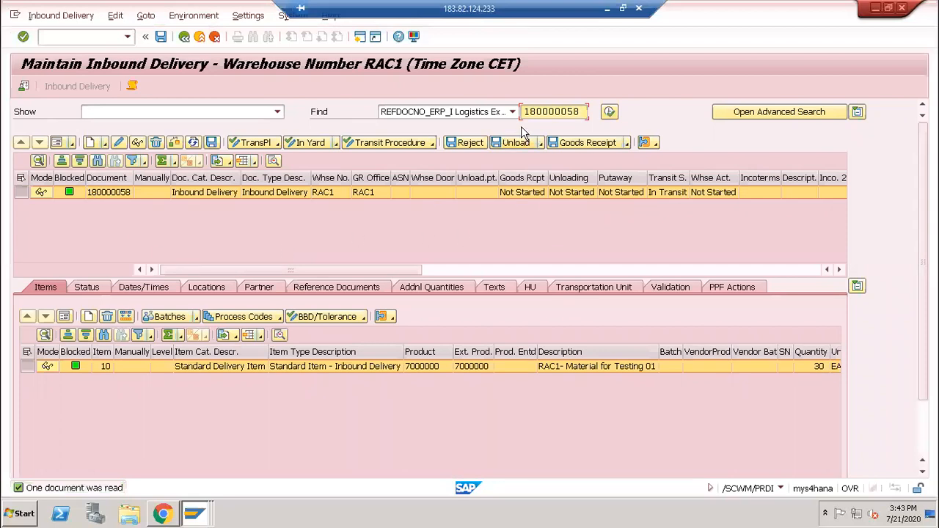
Step: Search by EWM document number DOCNO_ID 180000058 and confirm the same delivery is returned
{"action": "left_click", "coordinate": [512, 112]}
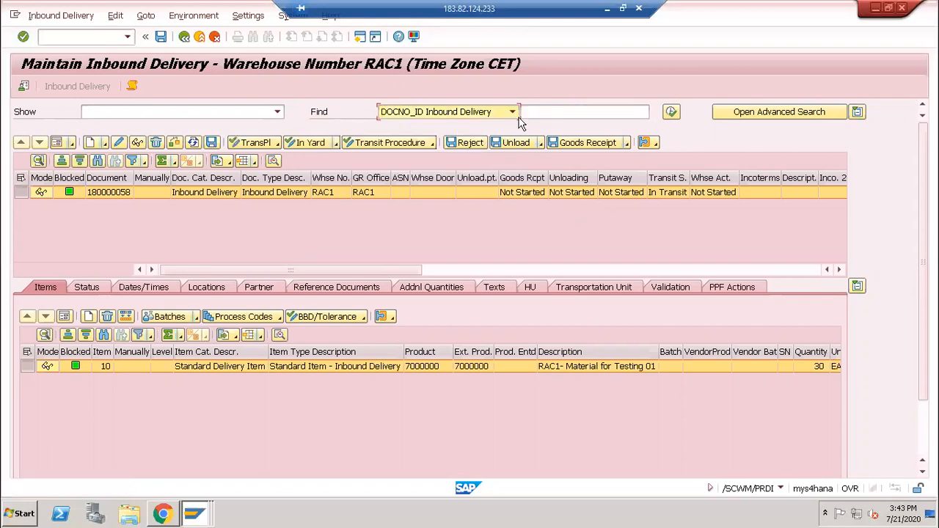
{"action": "type", "text": "180000058"}
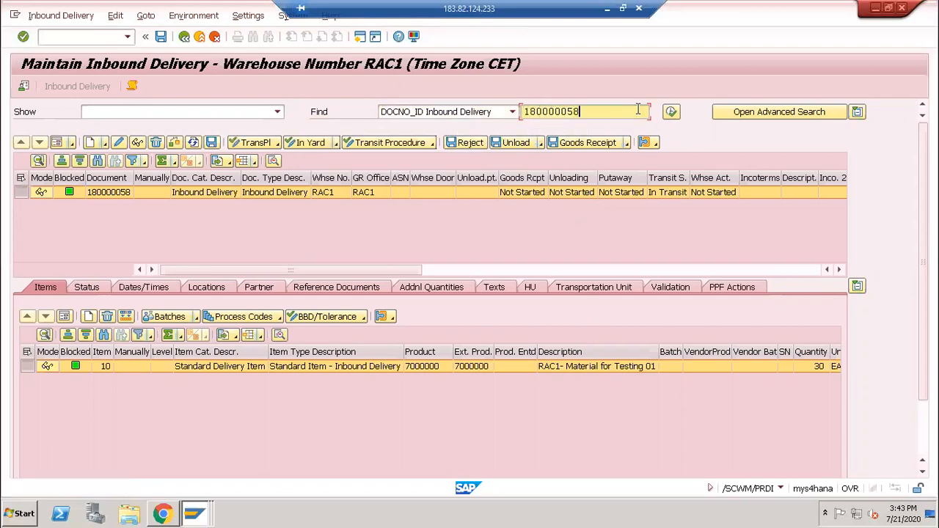
{"action": "left_click", "coordinate": [671, 111]}
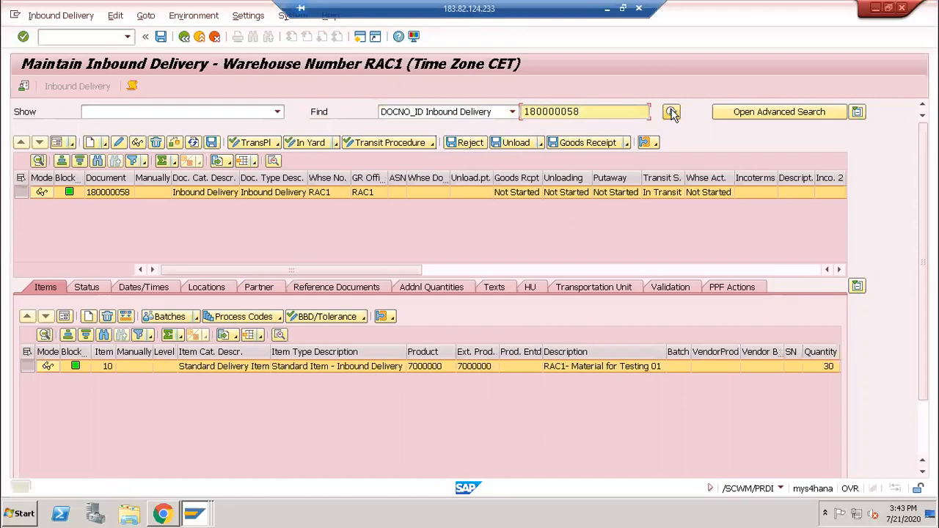
{"action": "left_click", "coordinate": [671, 111]}
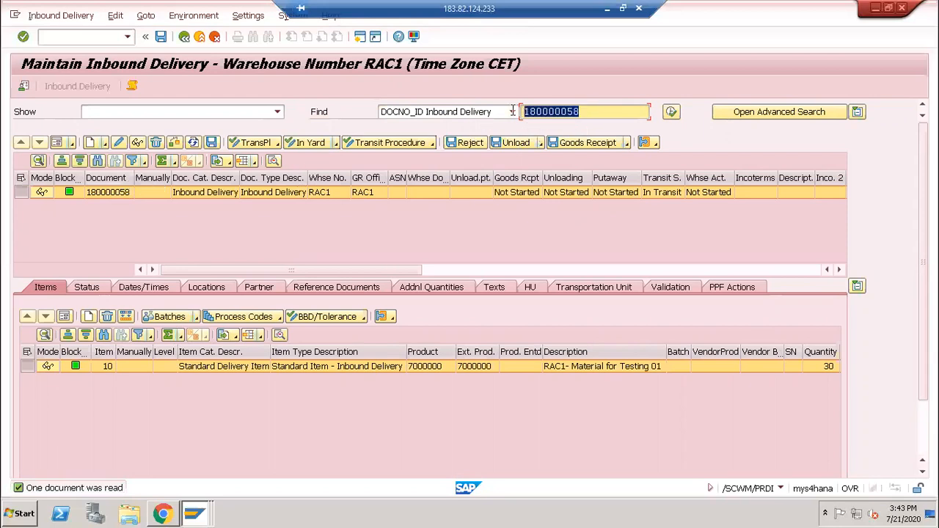
Step: Pick the value from search history and switch the Find criterion back to REFDOCNO_ERP for 180000057
{"action": "left_click", "coordinate": [584, 110]}
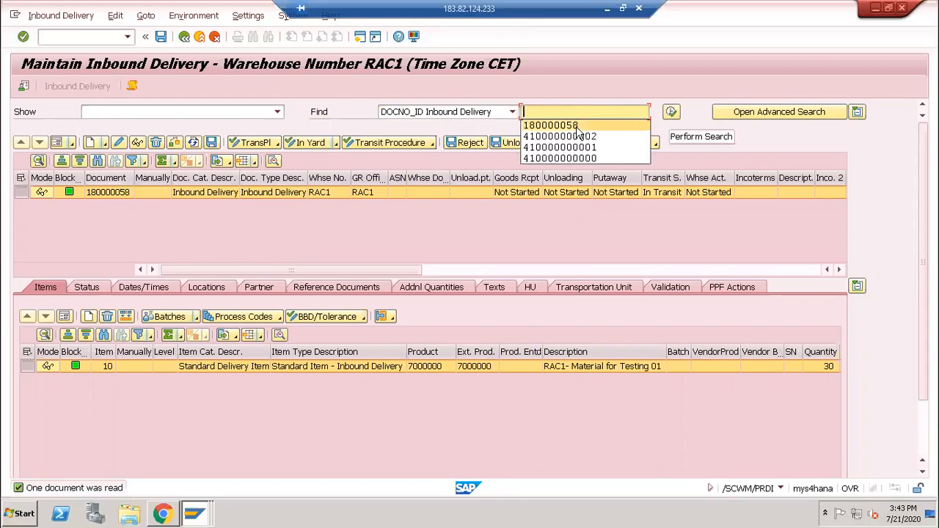
{"action": "left_click", "coordinate": [551, 125]}
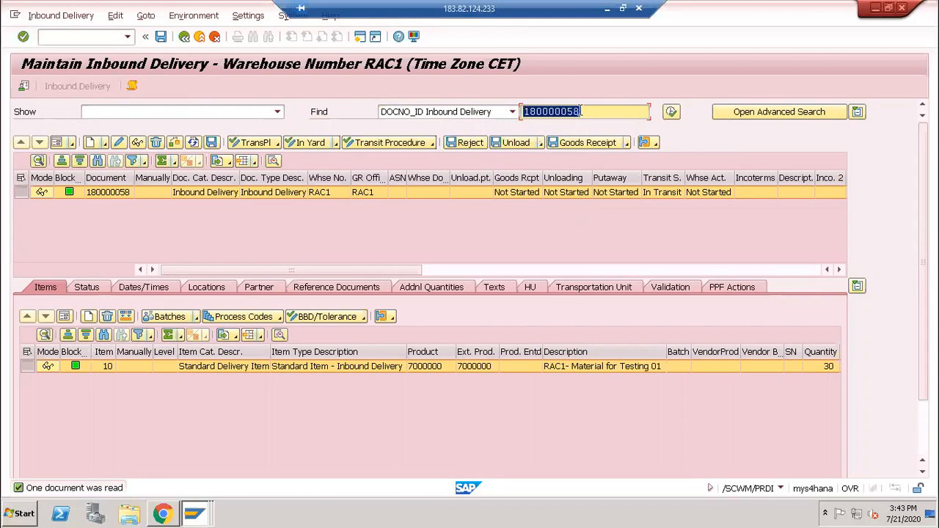
{"action": "left_click", "coordinate": [513, 111]}
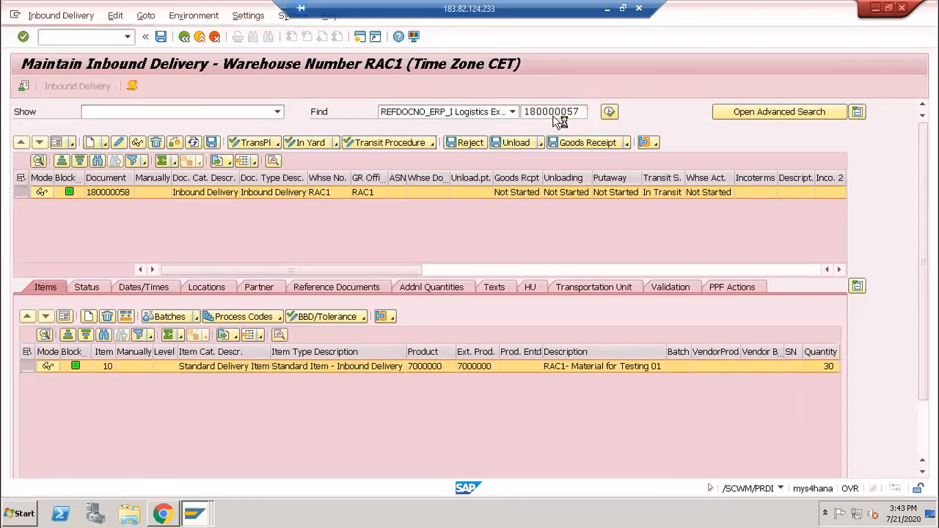
{"action": "left_click", "coordinate": [609, 112]}
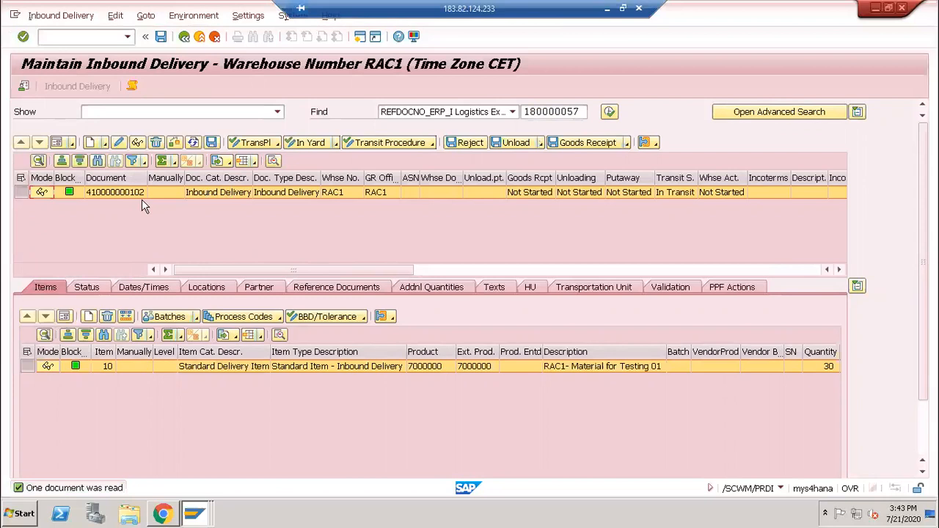
{"action": "mouse_move", "coordinate": [254, 147]}
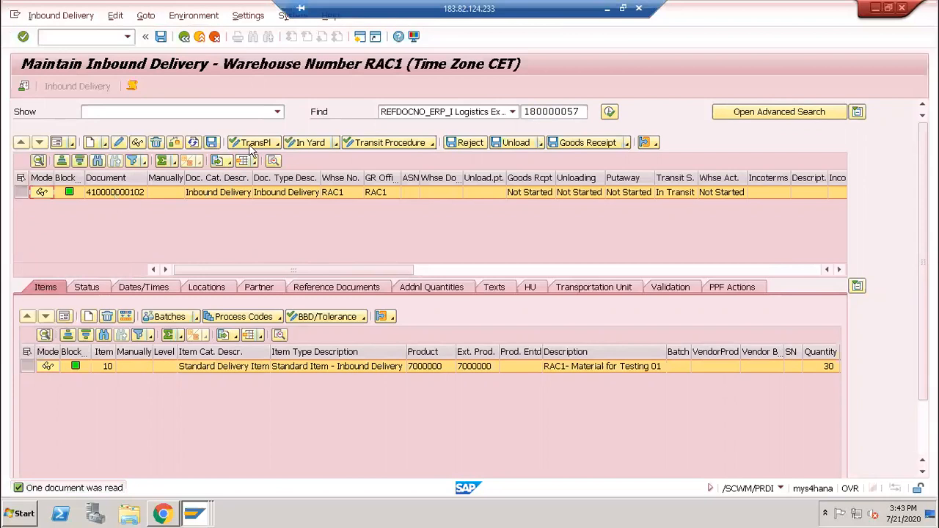
{"action": "left_click", "coordinate": [554, 112]}
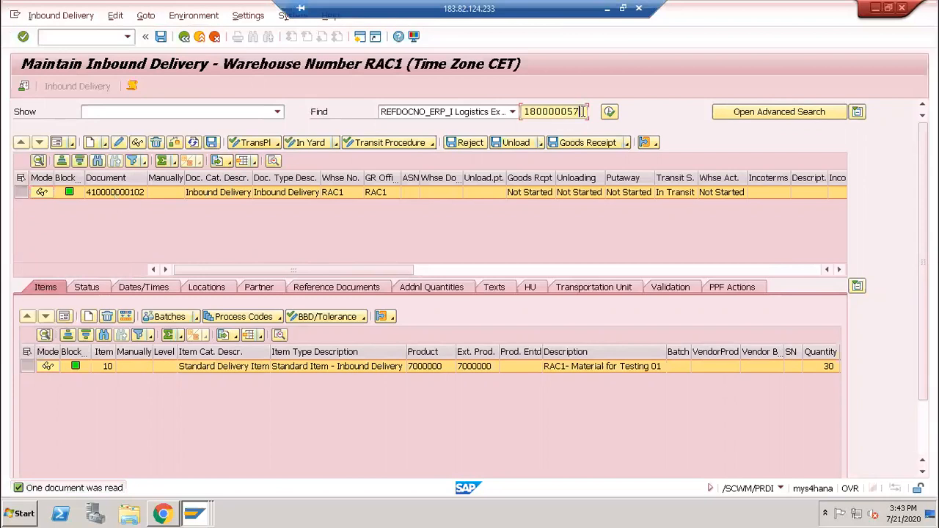
{"action": "type", "text": "180000058"}
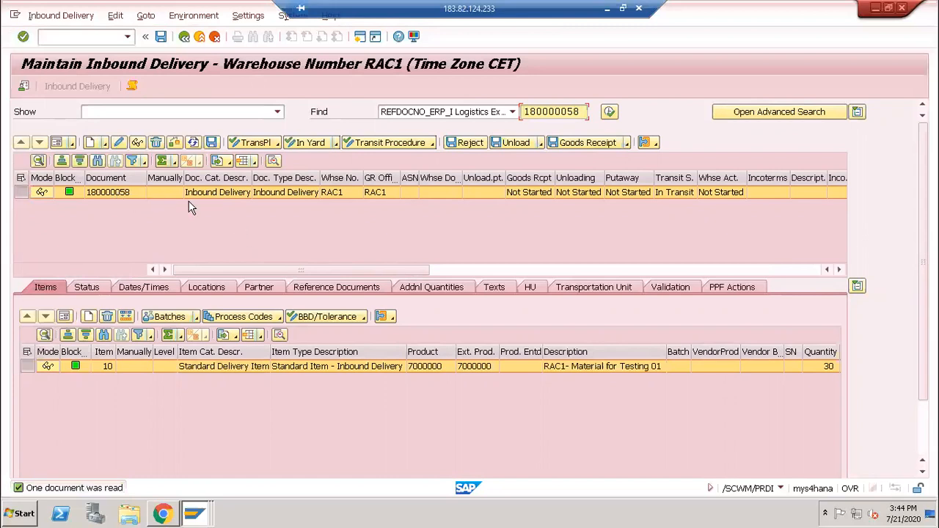
{"action": "mouse_move", "coordinate": [205, 237]}
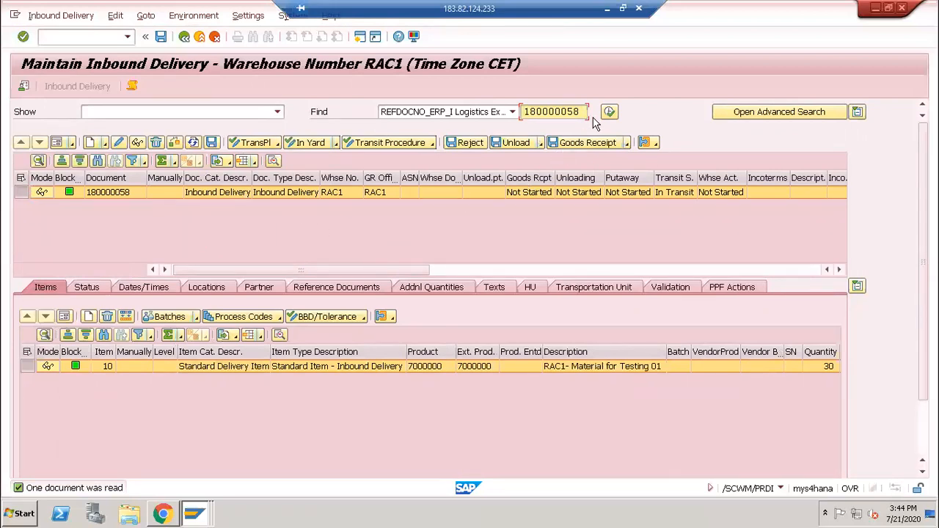
{"action": "left_click", "coordinate": [610, 112]}
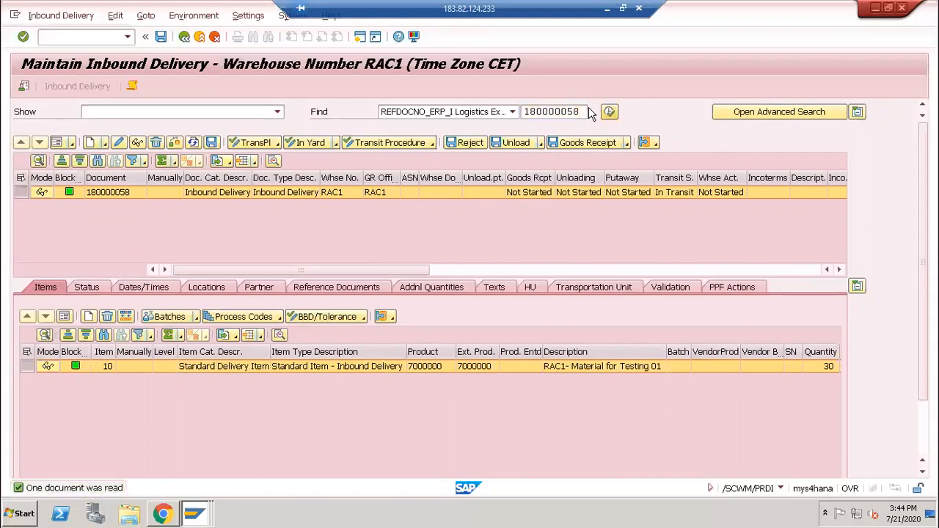
{"action": "left_click", "coordinate": [554, 111]}
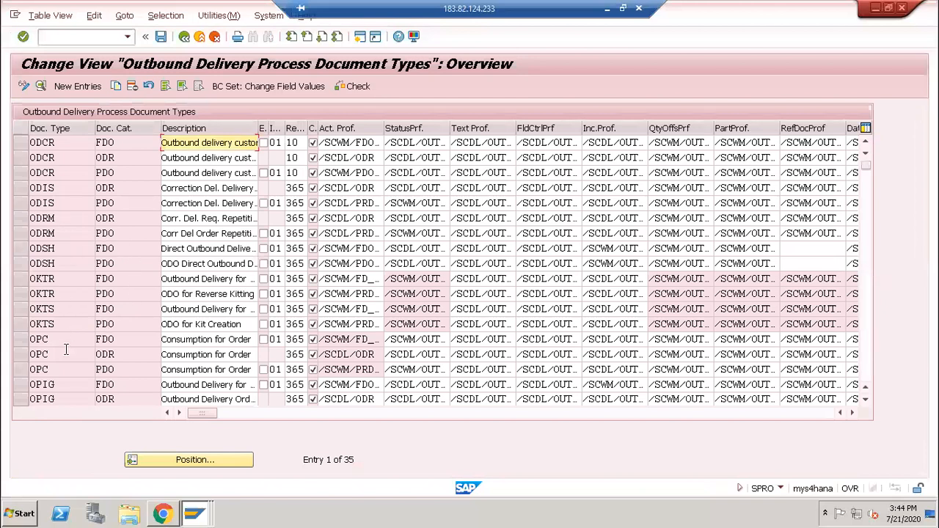
Step: Scroll the outbound delivery document types list down to OUTB / PDO
{"action": "scroll", "scroll_direction": "down", "scroll_amount": 3}
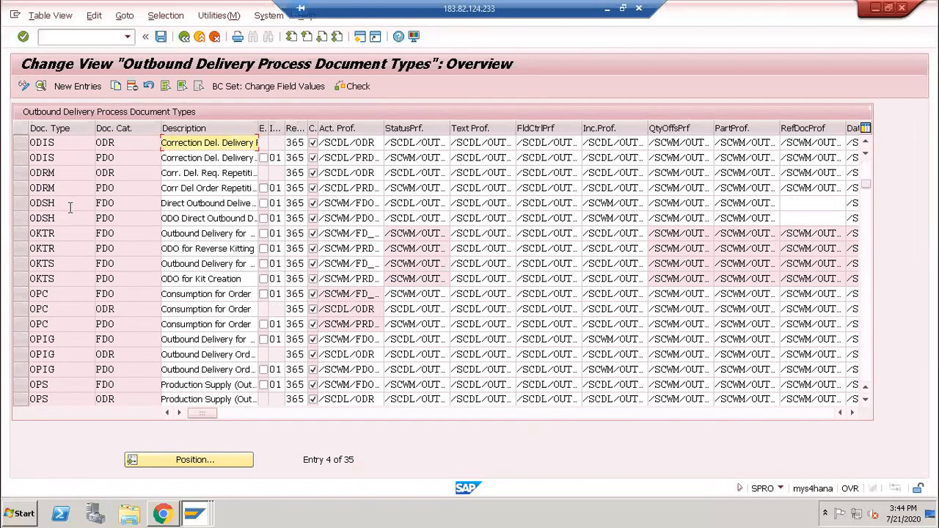
{"action": "scroll", "scroll_direction": "down", "scroll_amount": 3}
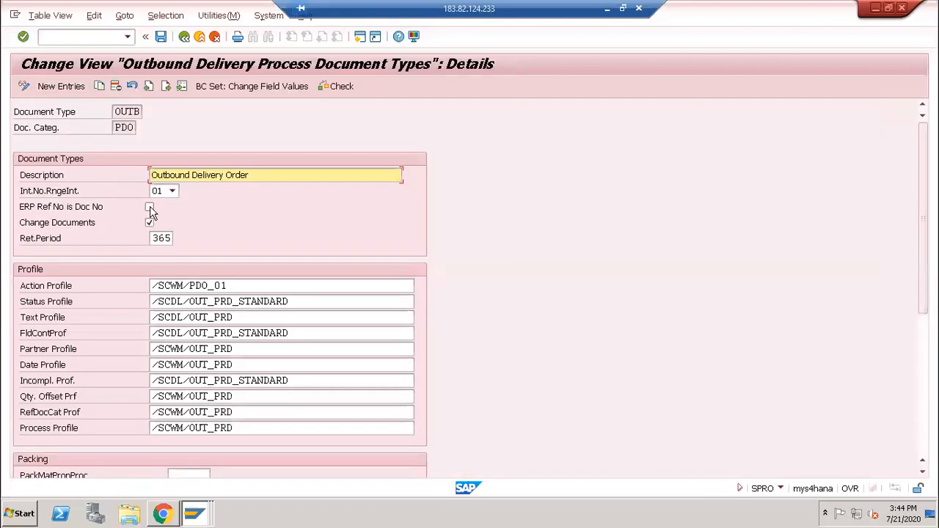
Step: Toggle ERP Ref No is Doc No on and off for OUTB, leaving it unchecked, and go back to IMG
{"action": "left_click", "coordinate": [149, 209]}
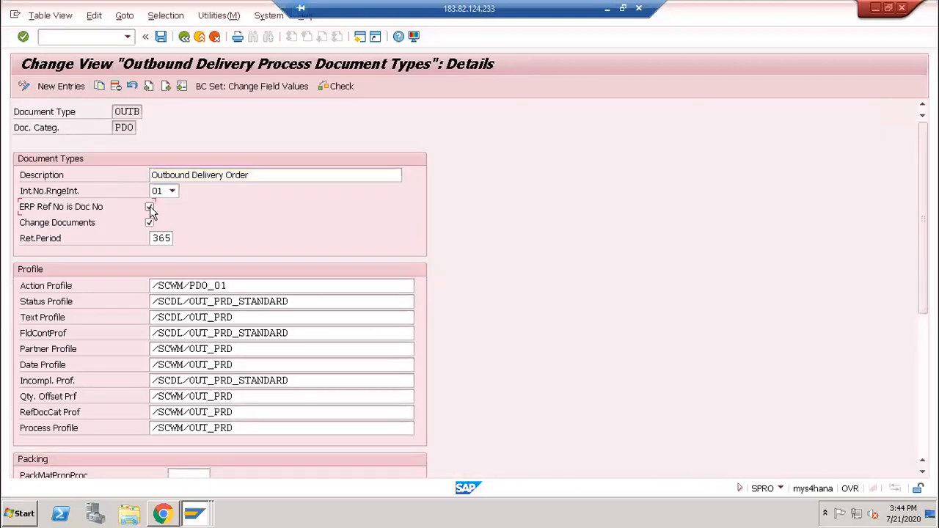
{"action": "left_click", "coordinate": [150, 206]}
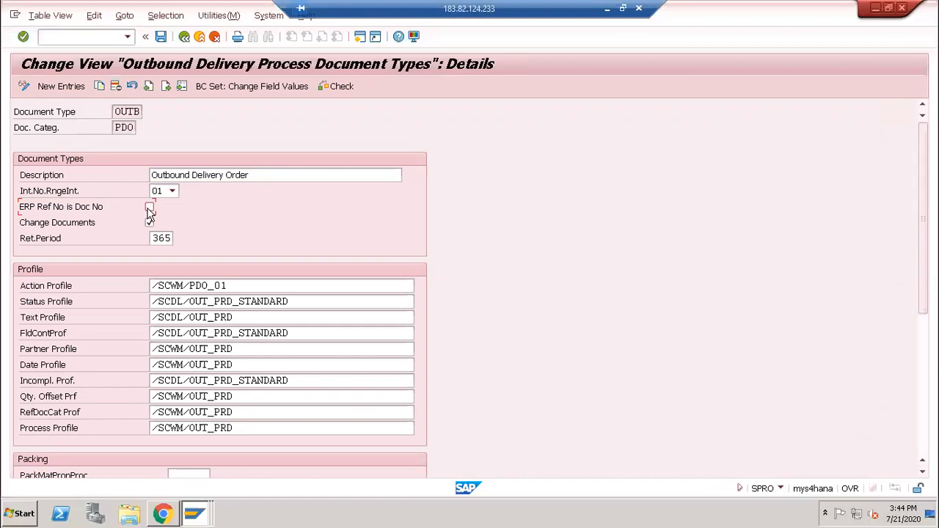
{"action": "left_click", "coordinate": [150, 222]}
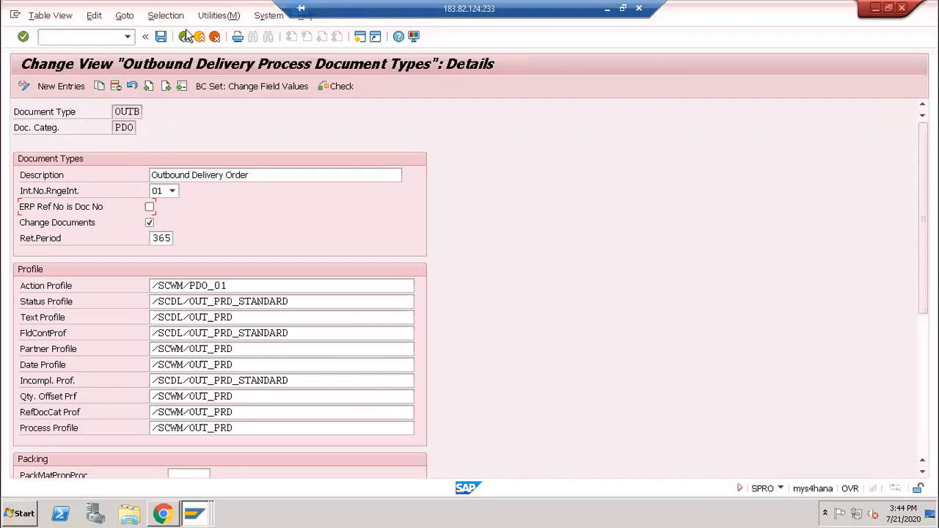
{"action": "left_click", "coordinate": [189, 36]}
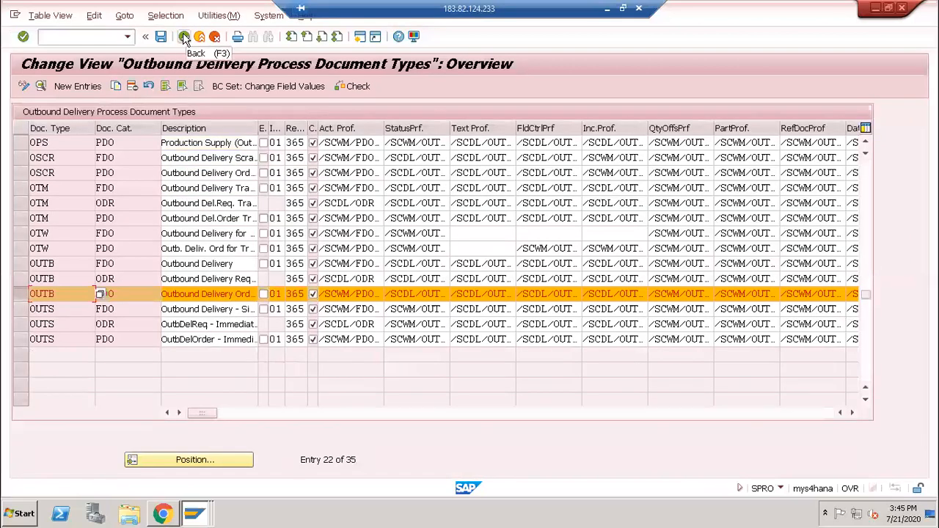
{"action": "left_click", "coordinate": [184, 37]}
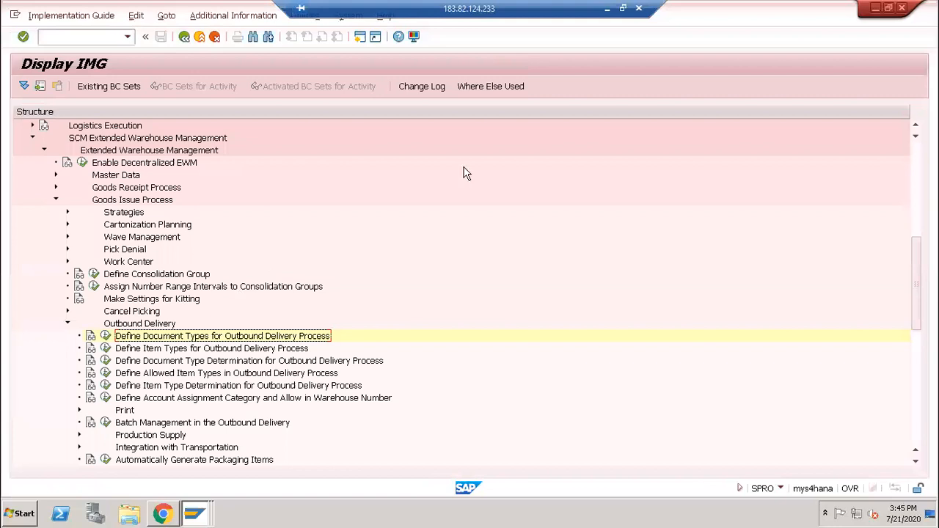